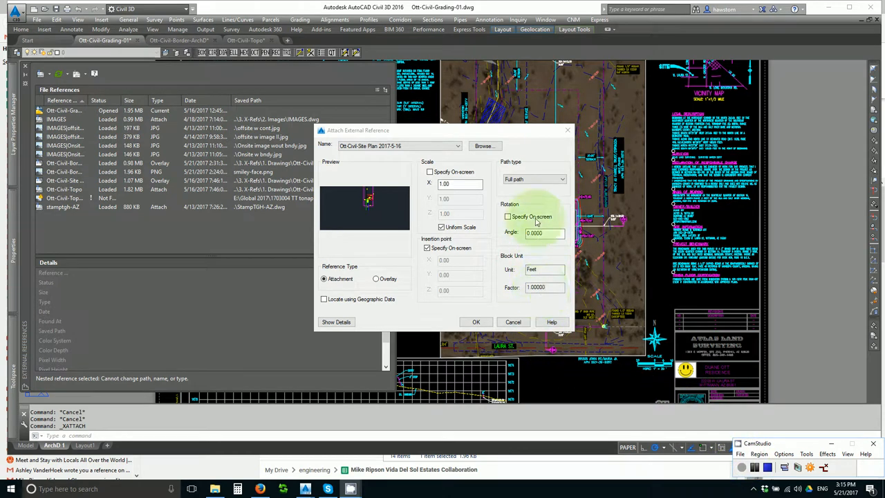
Step: Check the path type choices twice, keeping the path type as Full path
click(560, 180)
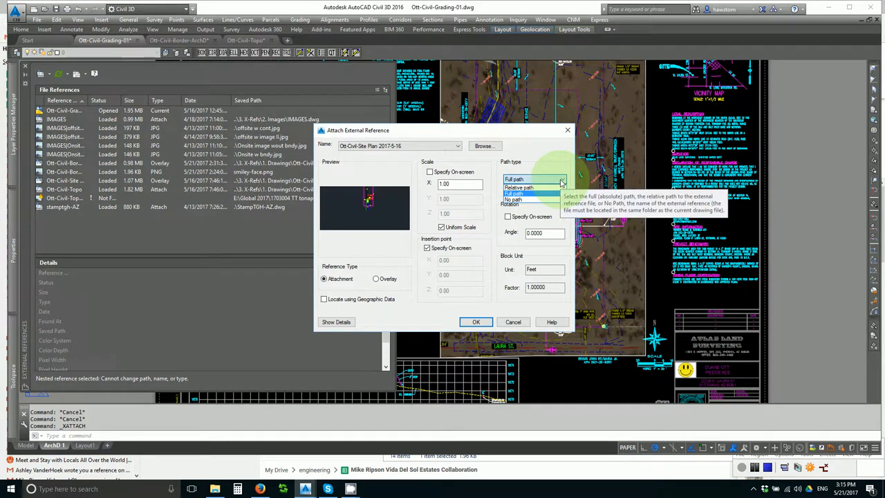
click(534, 179)
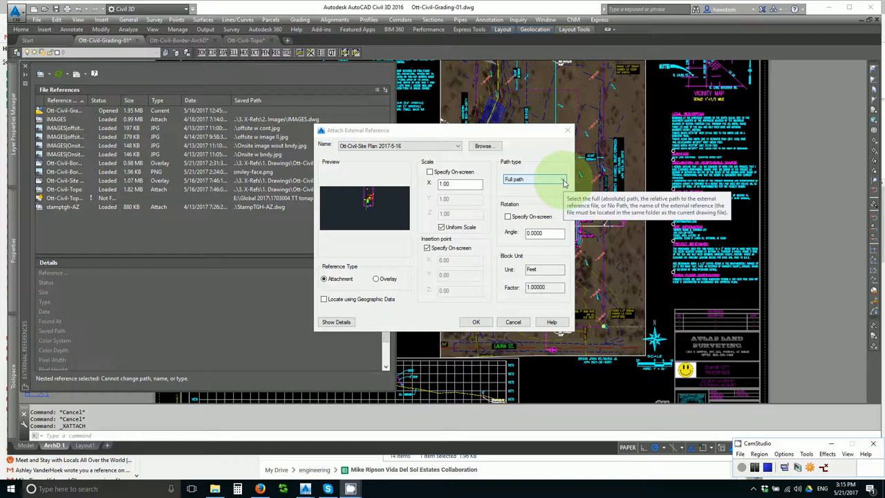
click(562, 179)
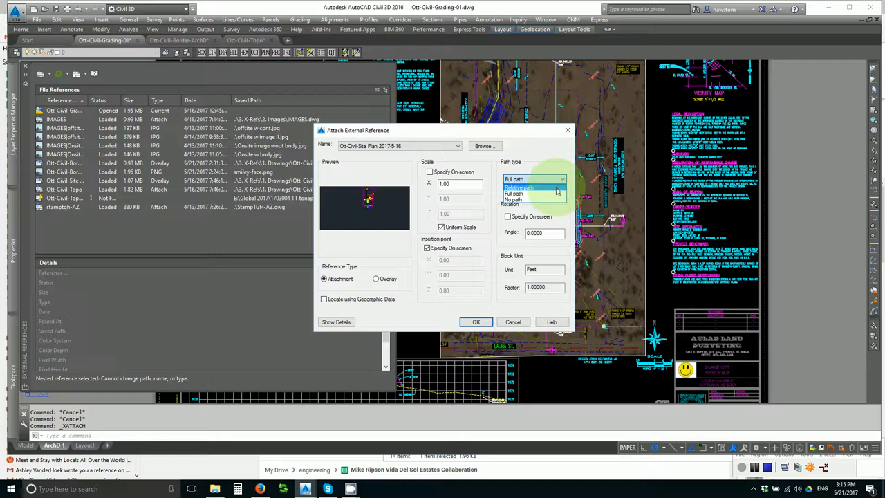
mouse_move(537, 187)
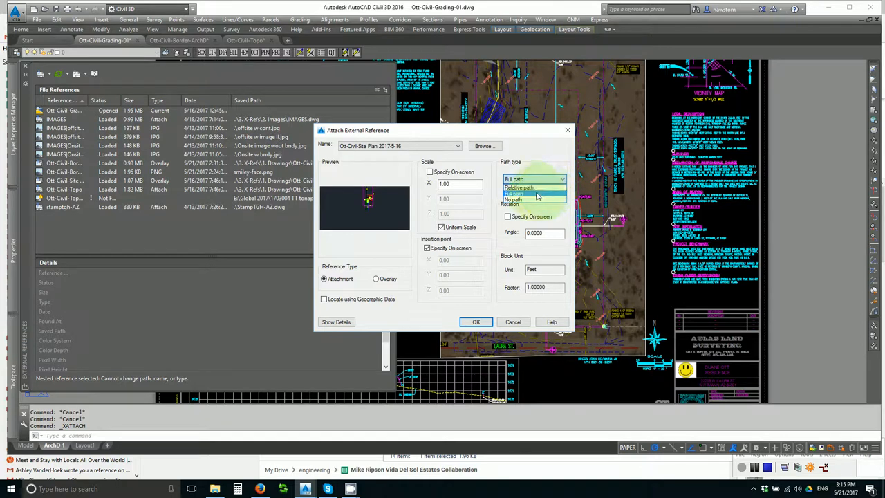
click(534, 180)
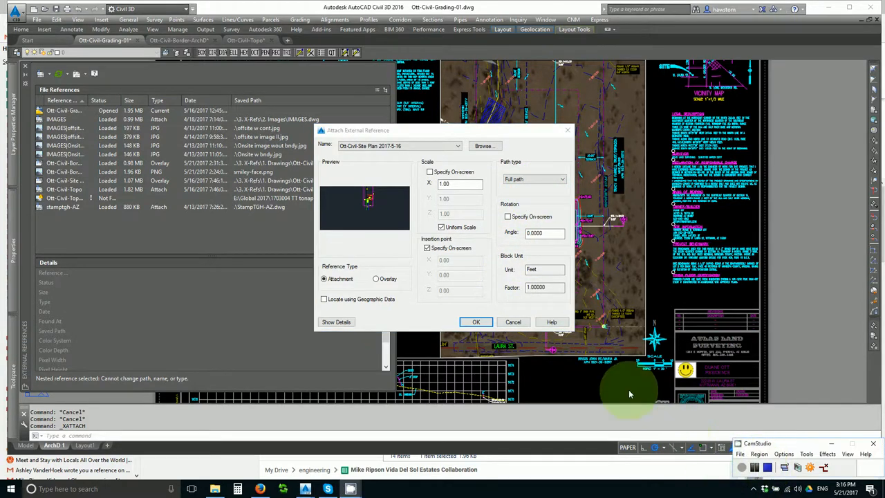
mouse_move(513, 323)
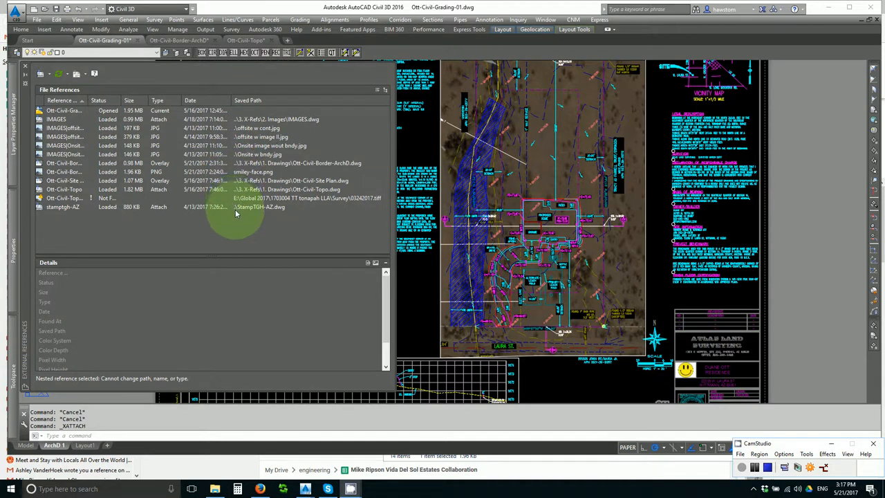
mouse_move(253, 171)
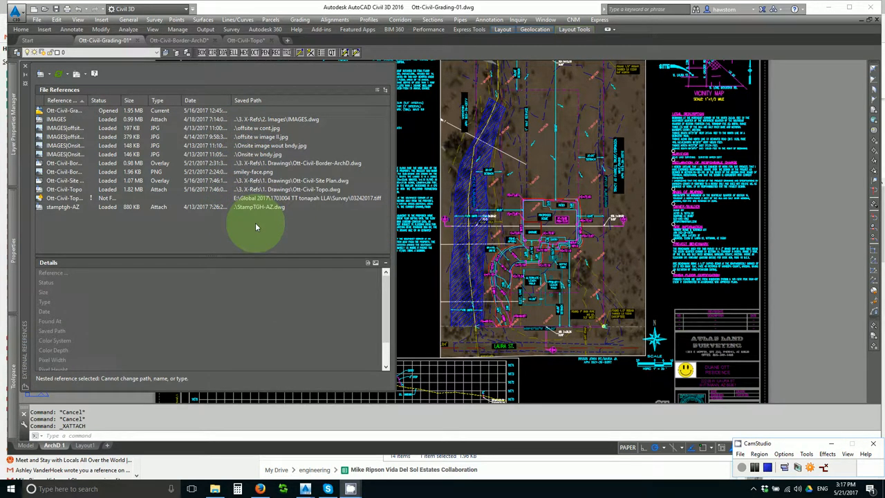
mouse_move(253, 171)
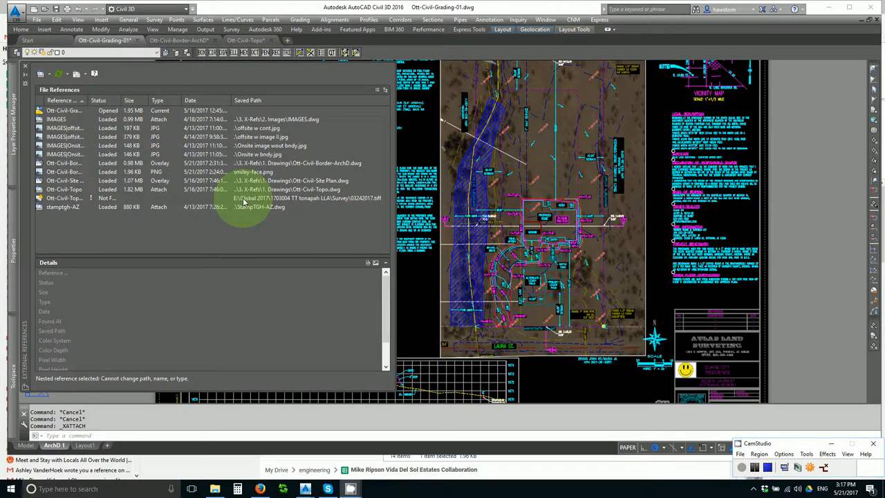
mouse_move(242, 199)
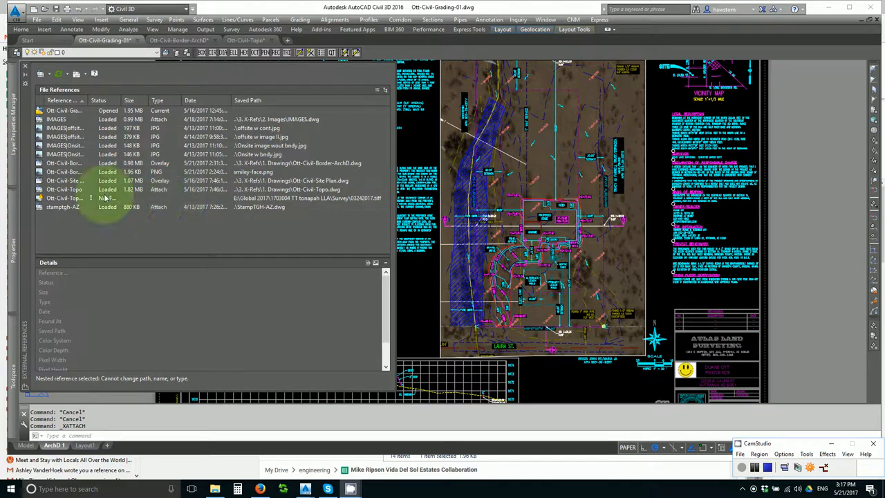
mouse_move(66, 199)
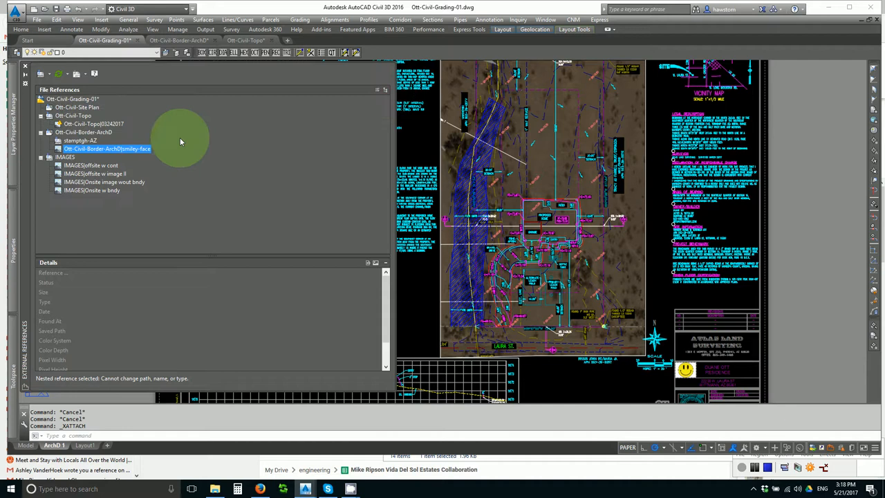
mouse_move(107, 149)
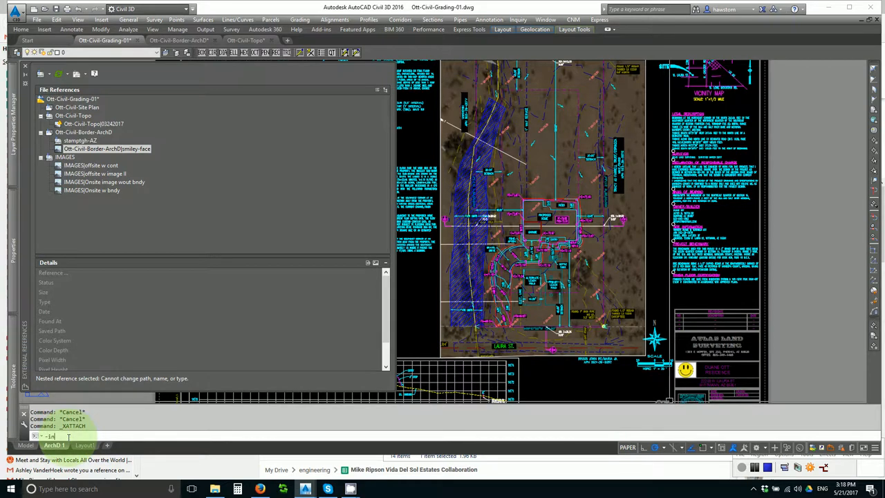
Step: Run -INSERT for block 'fatty', which reports the file cannot be found
text(-INSERT)
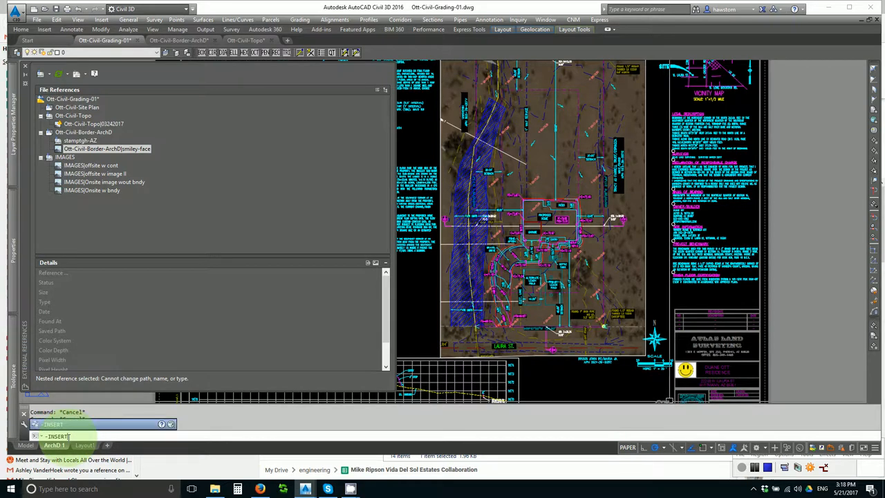
text(fatty)
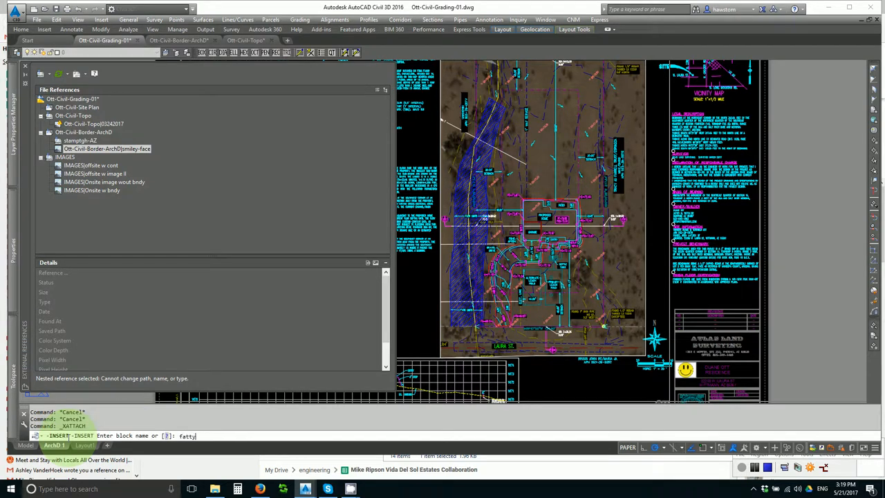
key(enter)
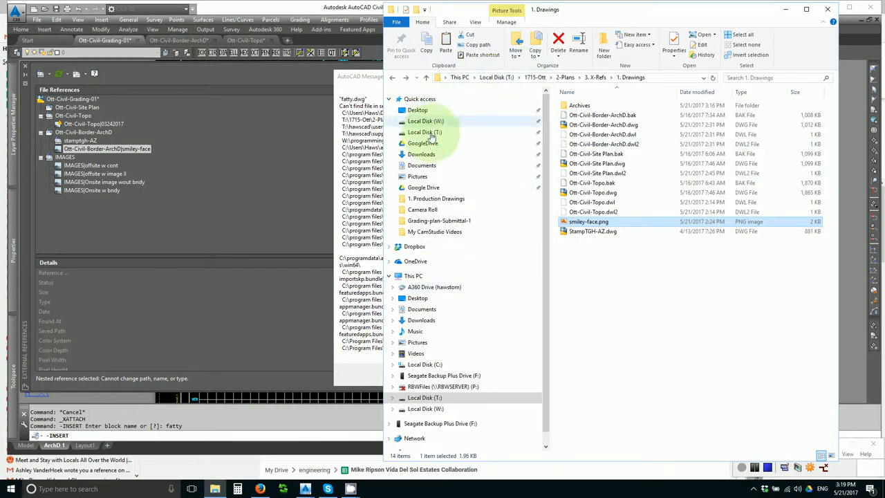
Step: Dismiss the file-not-found message and open Ott-Civil-Border-ArchD.dwg from the 1. Drawings folder
click(422, 165)
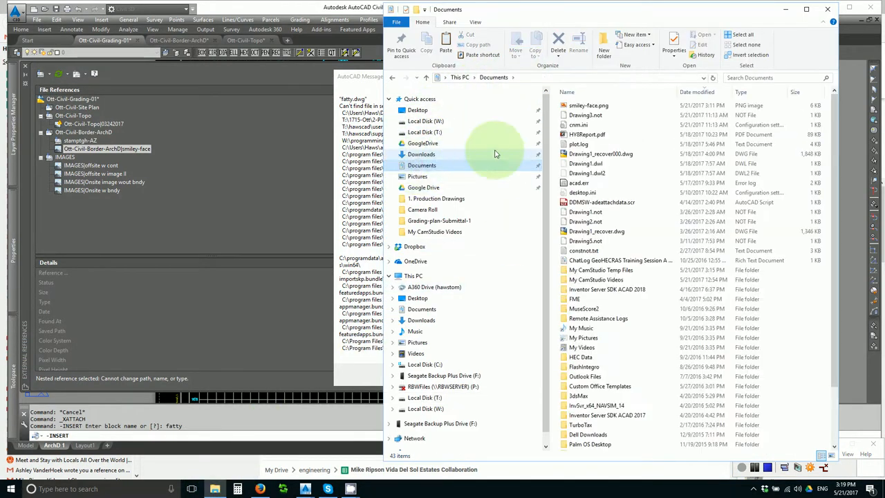
double_click(588, 105)
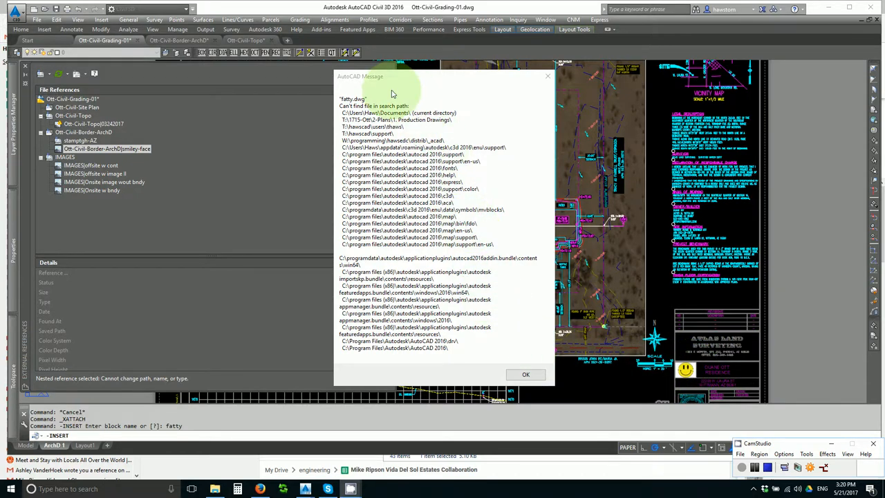
mouse_move(502, 374)
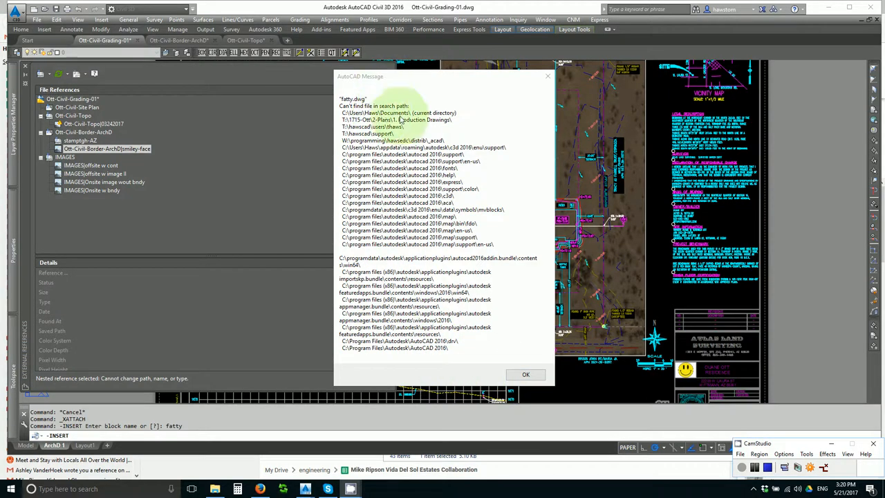
click(526, 374)
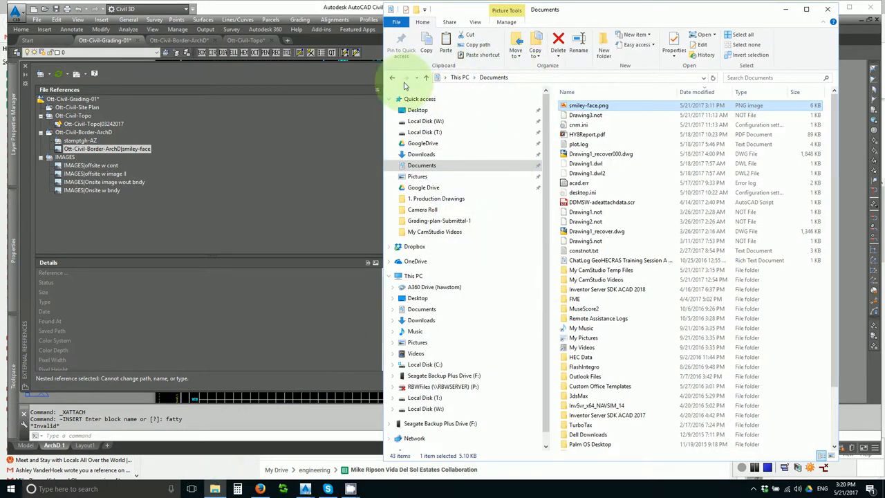
click(392, 77)
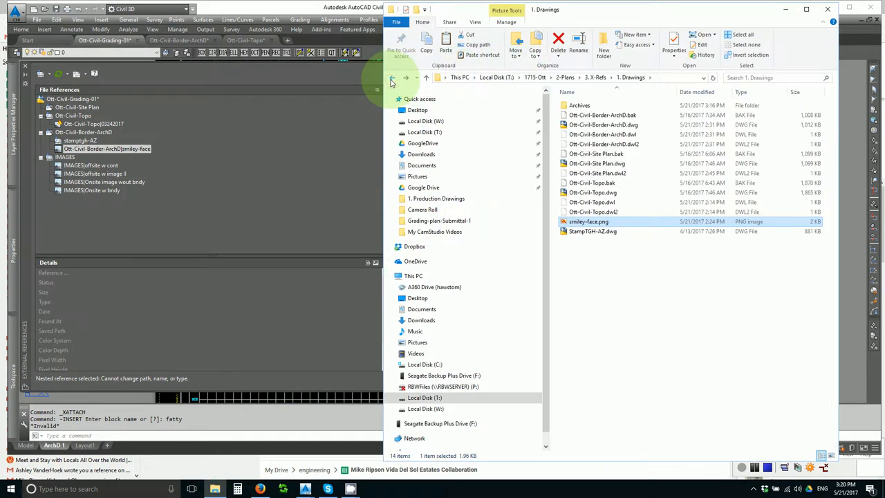
click(605, 144)
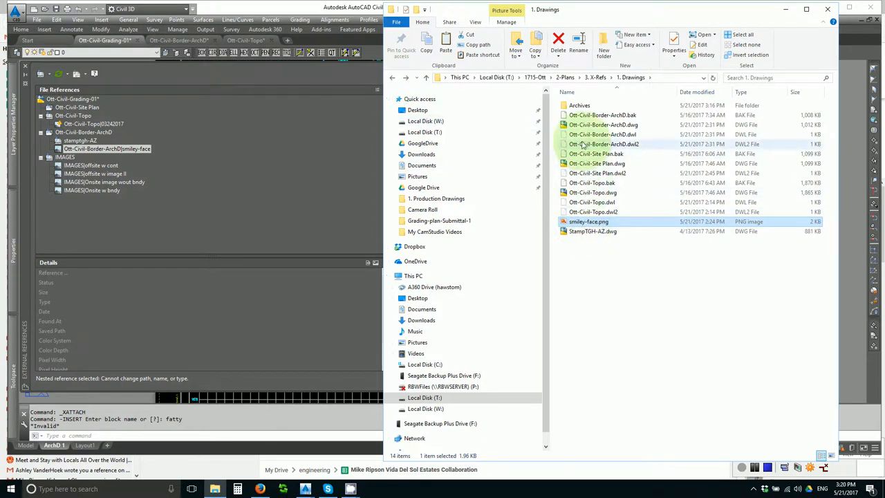
mouse_move(603, 125)
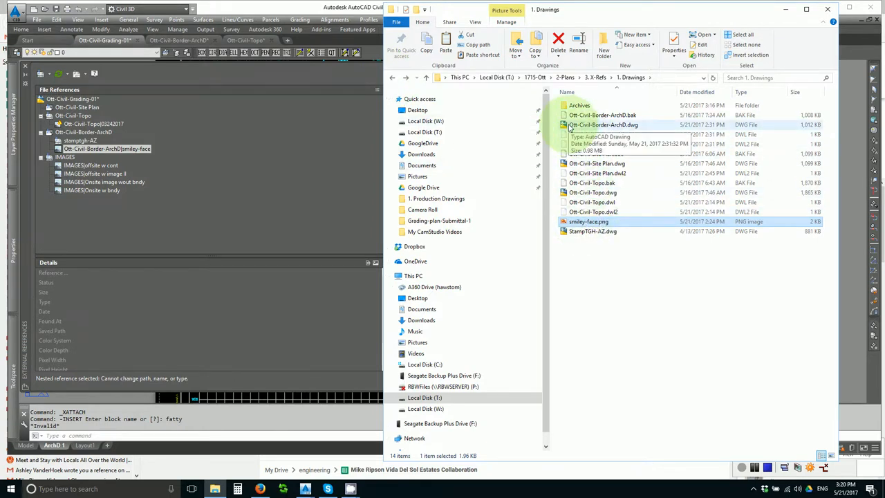
double_click(589, 221)
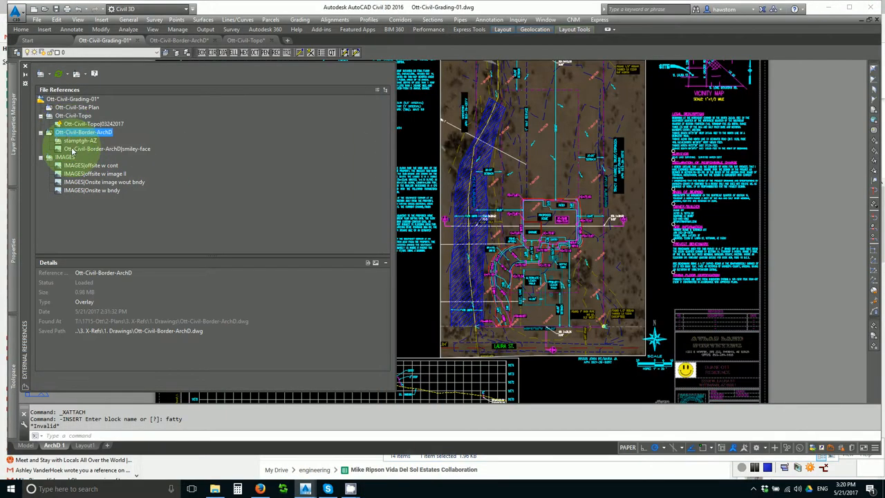
Step: Select the Ott-Civil-Border-ArchD reference to view its details
click(107, 148)
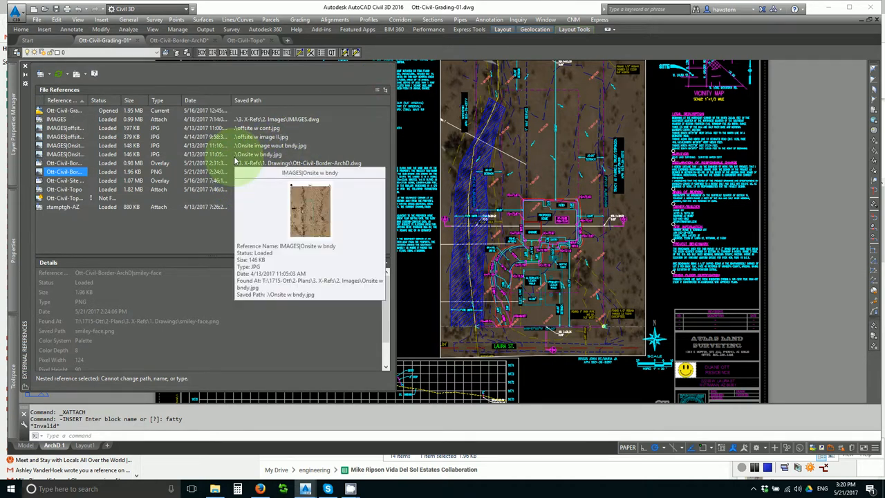
mouse_move(258, 128)
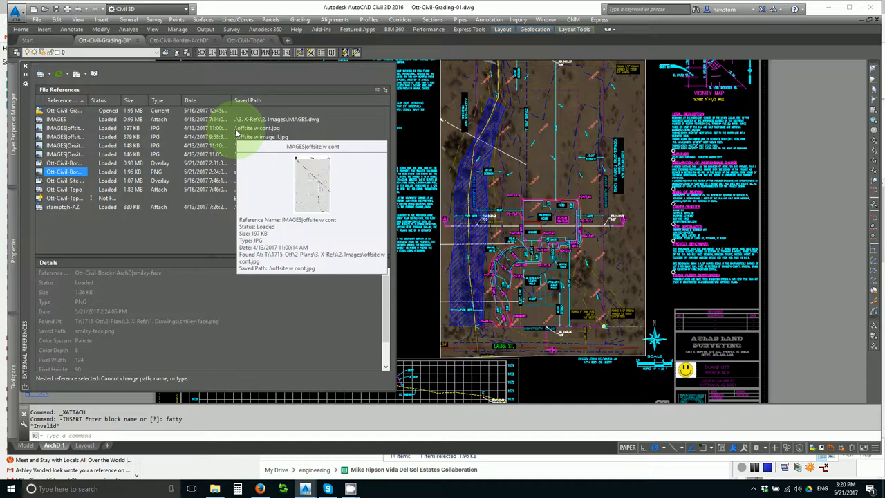
mouse_move(236, 131)
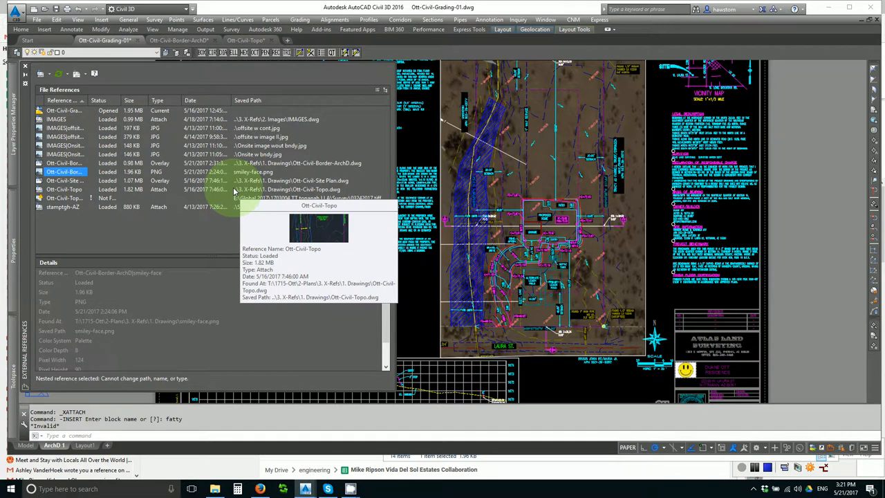
mouse_move(240, 194)
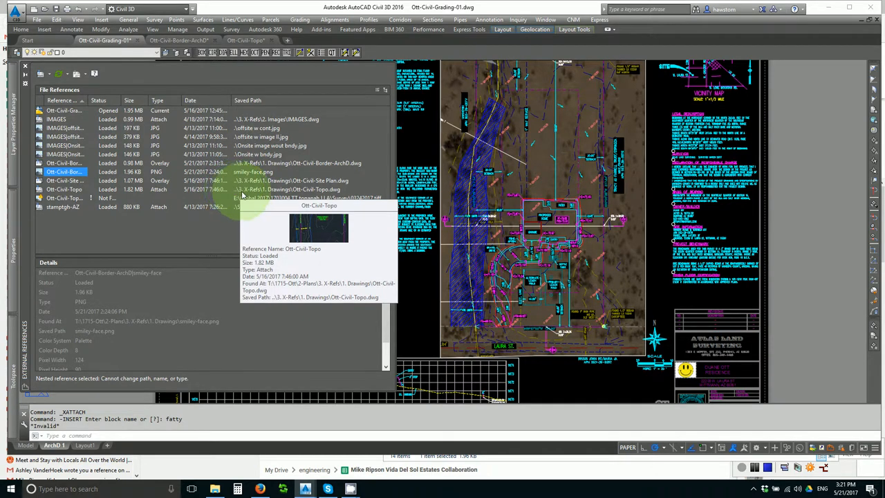
mouse_move(242, 207)
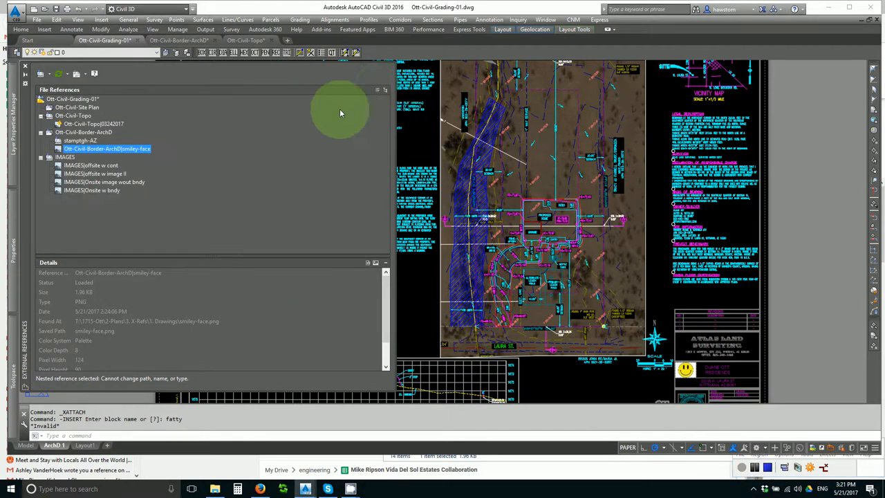
Step: Attach Ott-Civil-Border-ArchD.dwg from 3. X-Refs\1. Drawings as an external reference
right_click(83, 132)
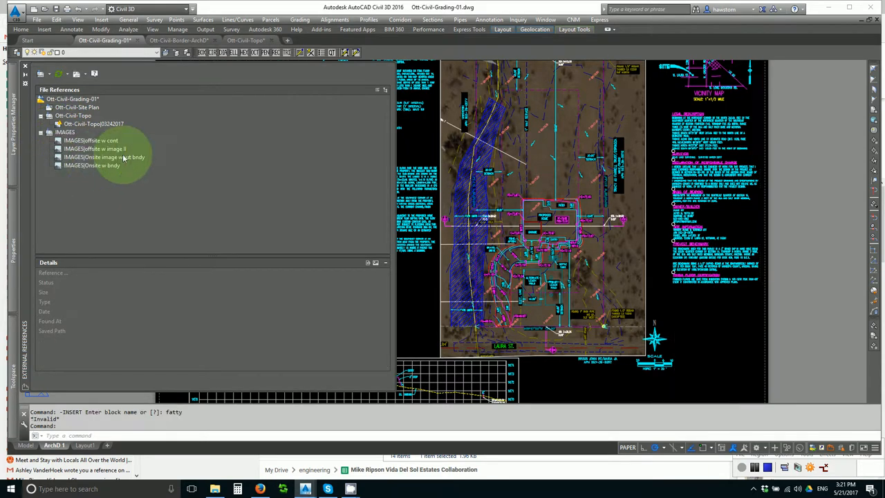
right_click(90, 140)
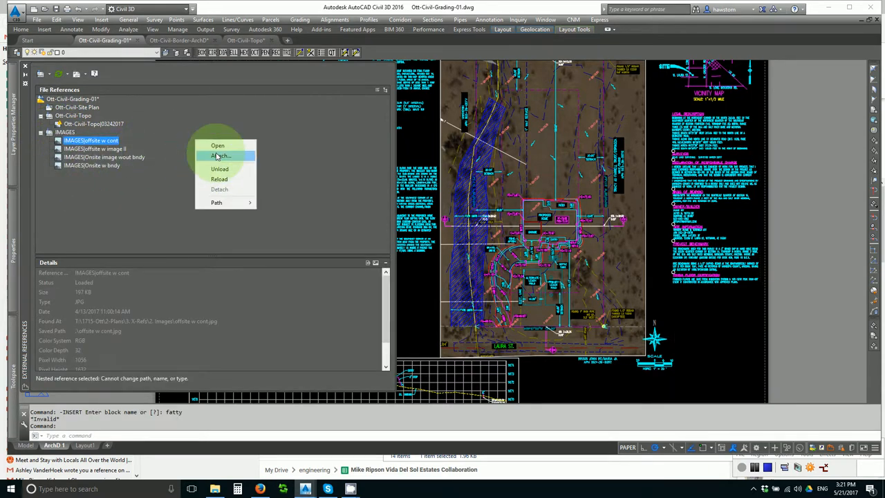
click(220, 155)
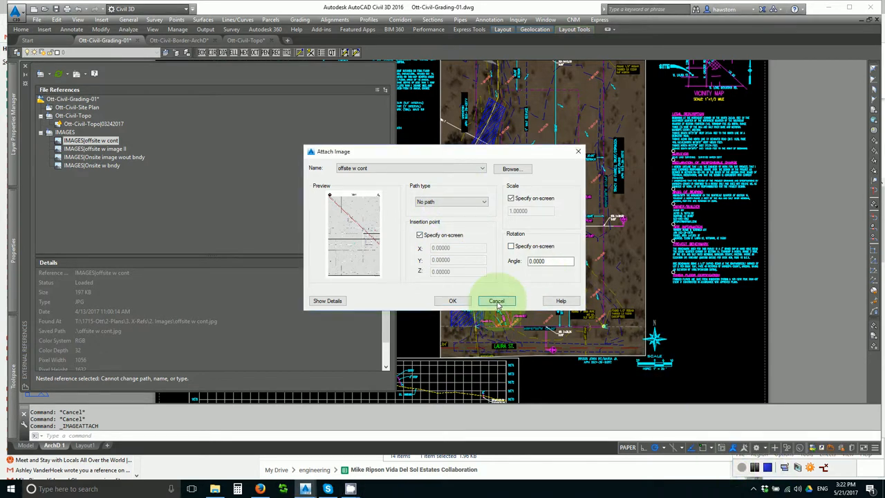
click(497, 301)
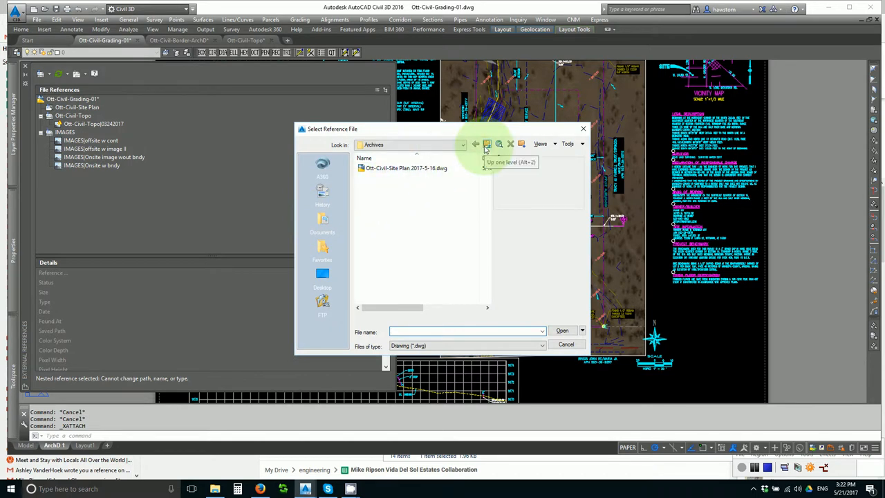
click(487, 144)
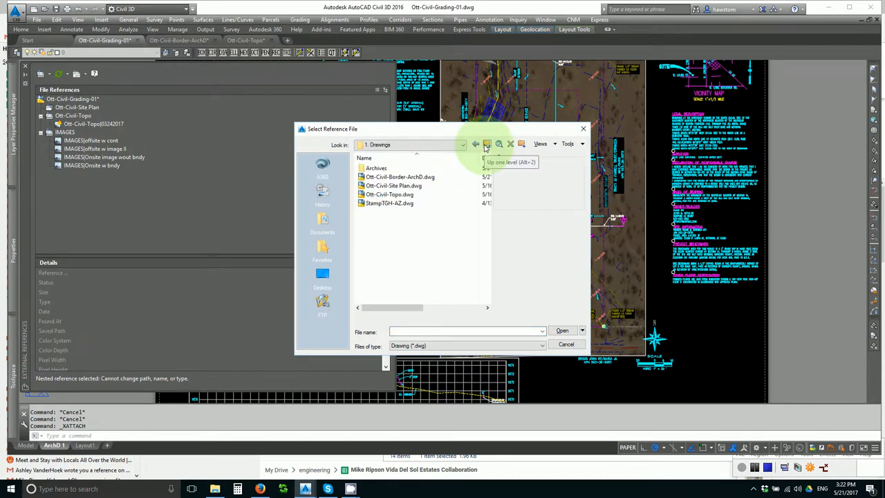
click(487, 144)
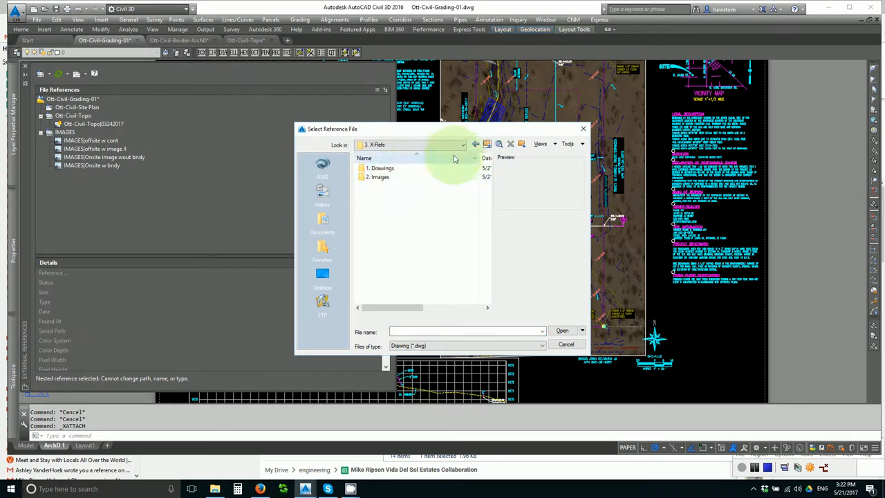
double_click(382, 169)
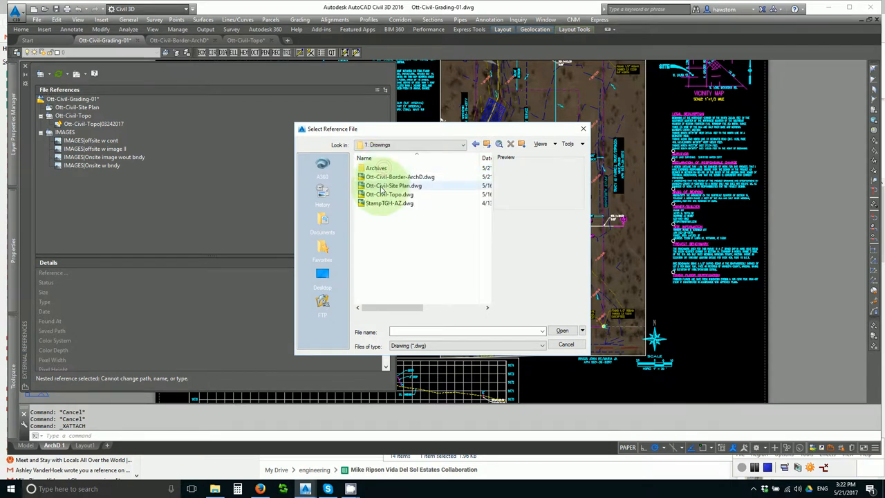
click(563, 330)
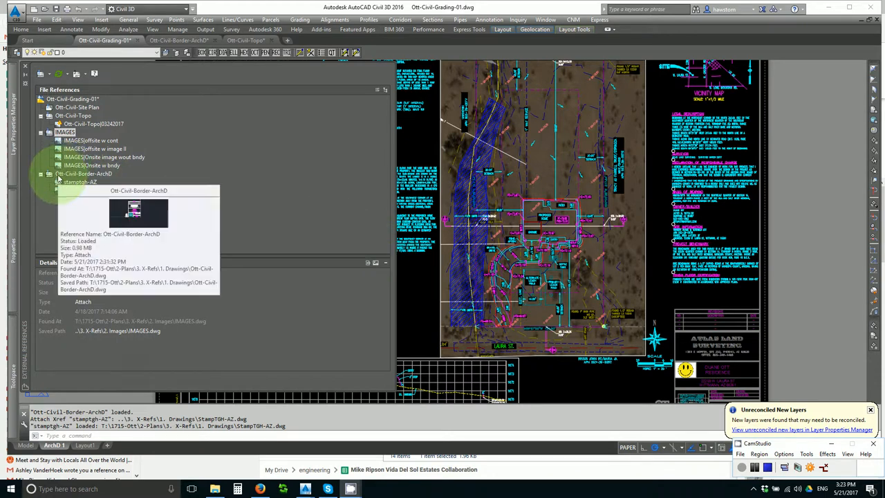
click(84, 174)
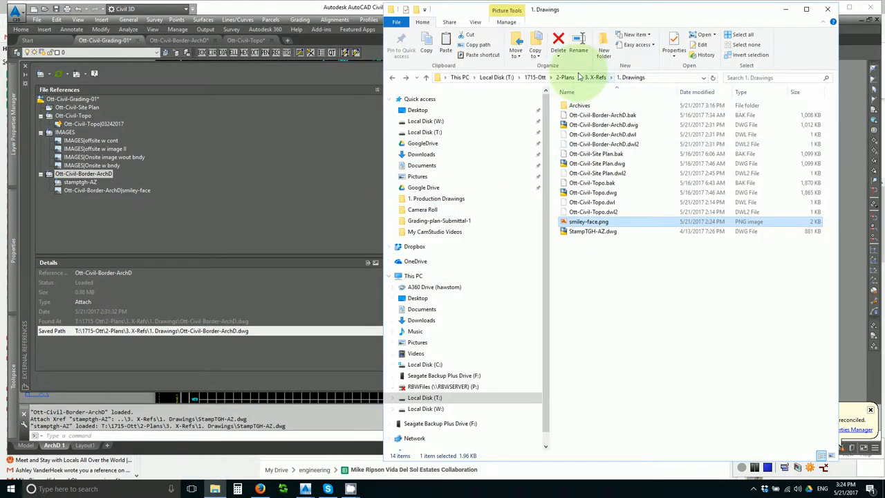
Step: Browse up to 2-Plans and 1715-Ott, then back into 2-Plans and 3. X-Refs
click(565, 77)
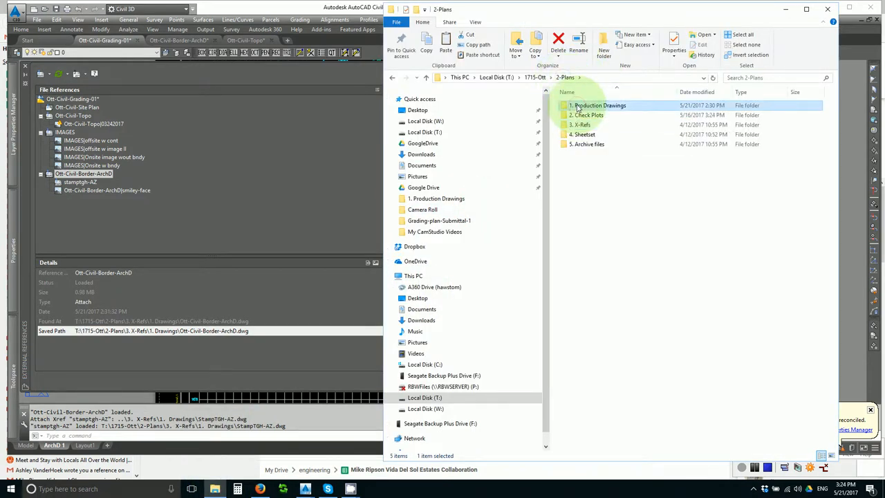
double_click(599, 105)
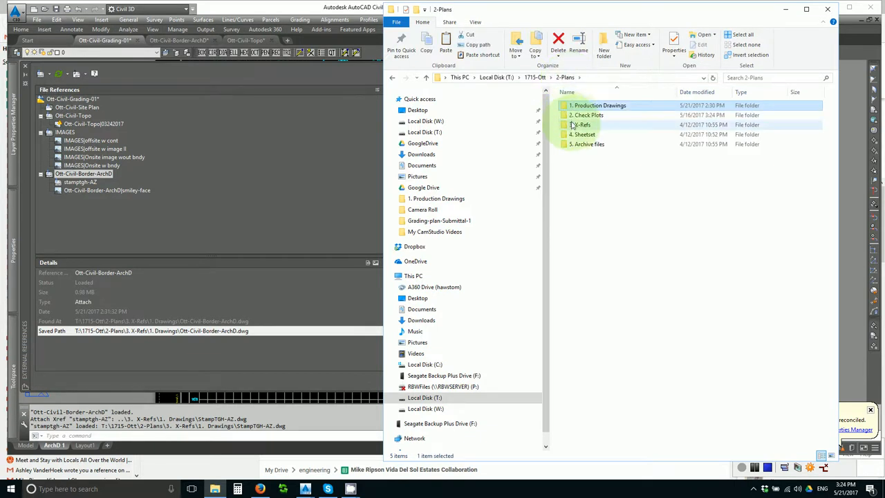
double_click(581, 124)
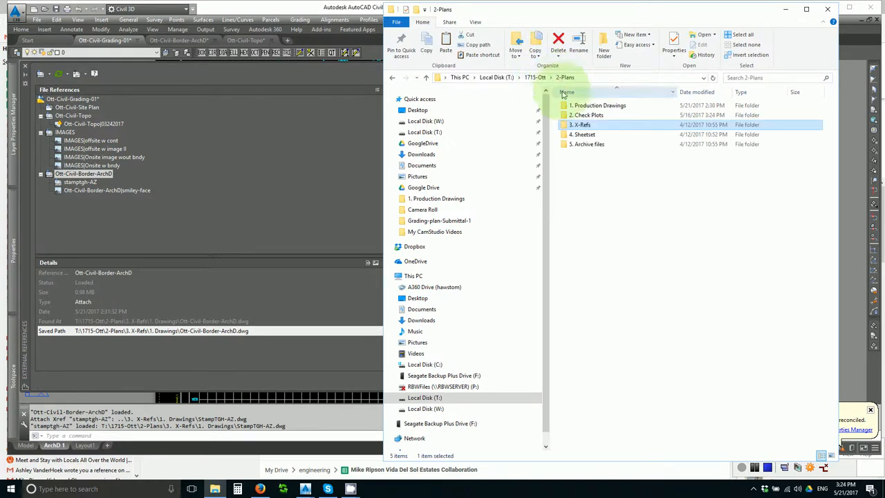
mouse_move(581, 125)
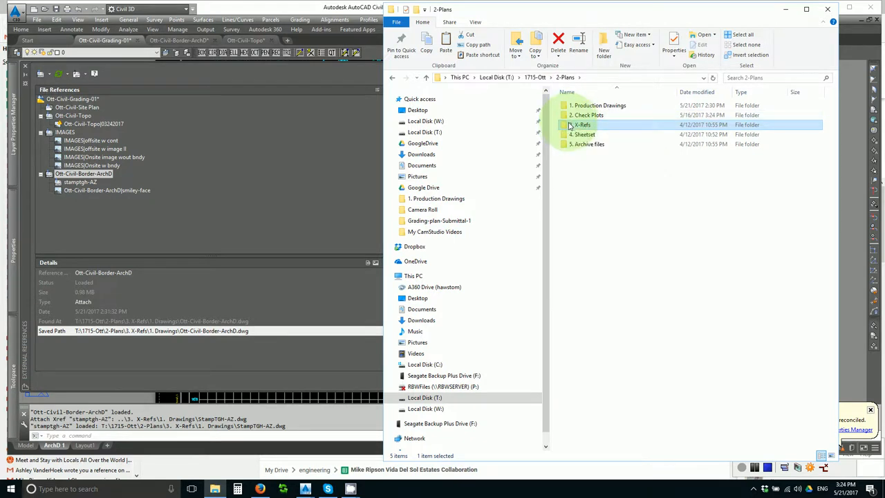
double_click(600, 106)
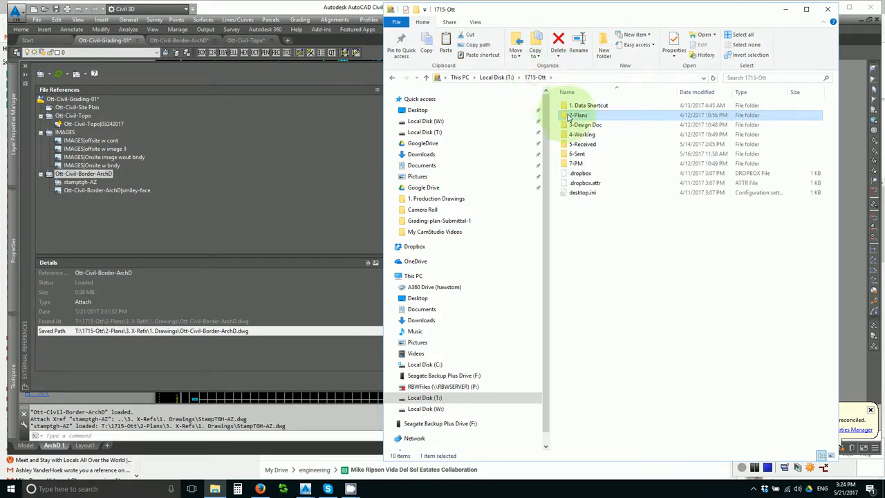
double_click(579, 115)
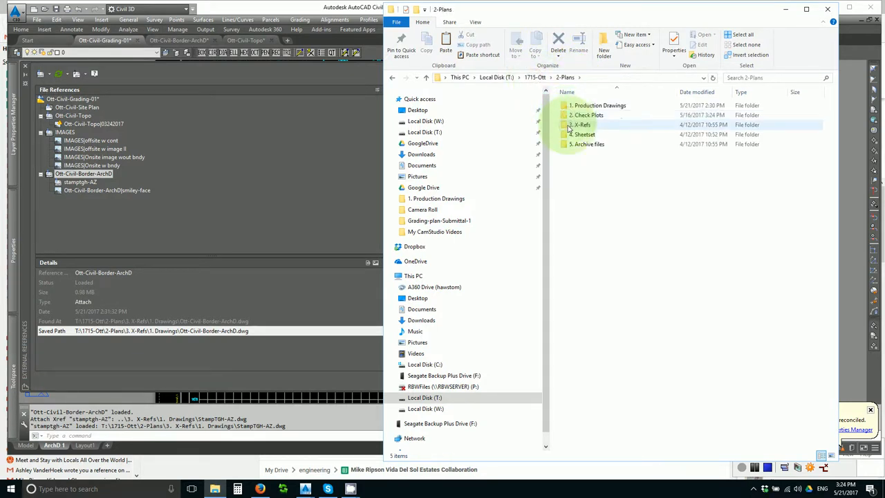
double_click(583, 124)
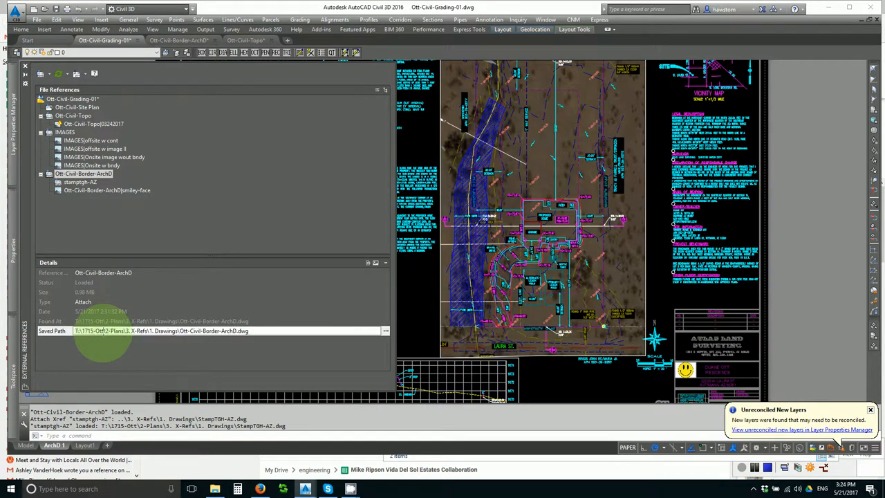
Step: Select the border reference's full saved path in the Details pane for replacement
triple_click(159, 330)
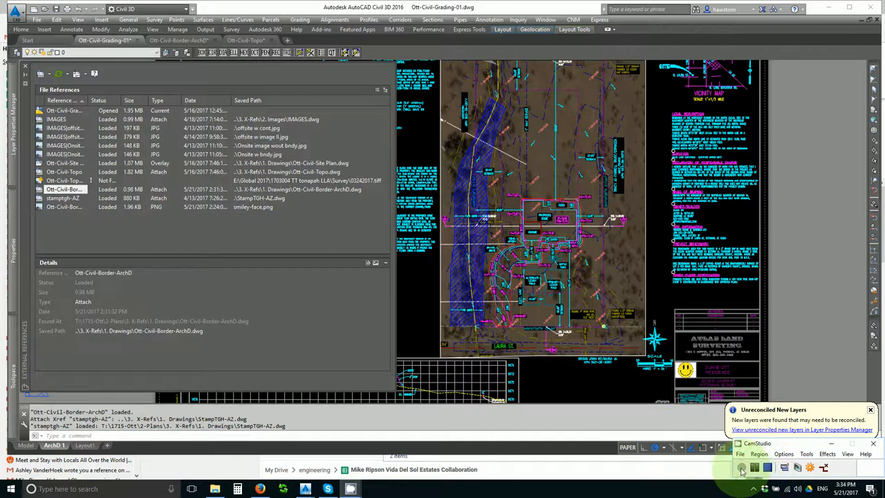
mouse_move(754, 471)
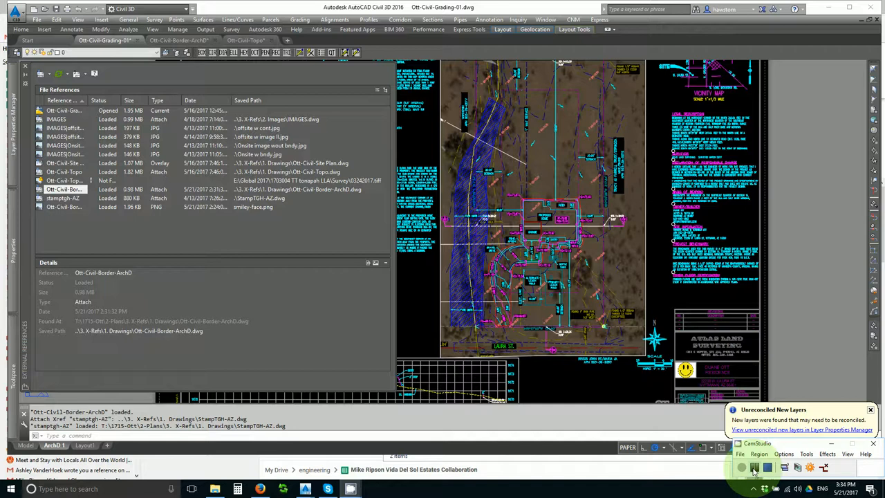